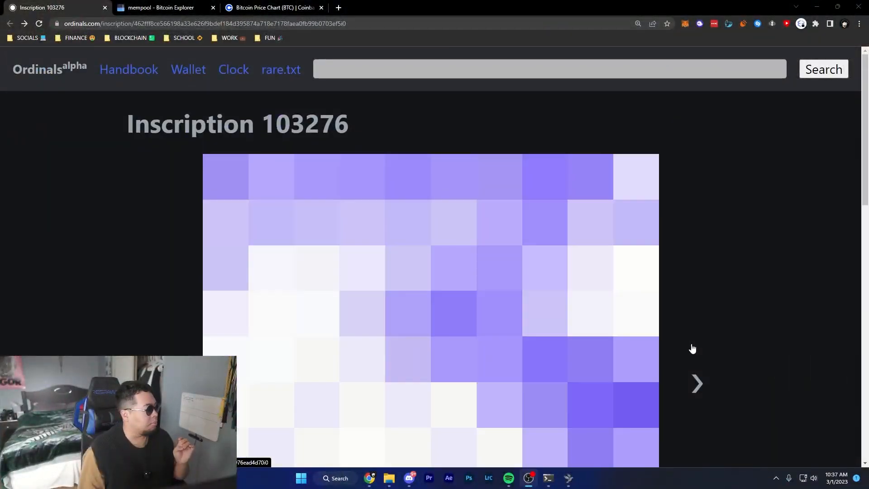
Select the 6,670-sat PixelBlock #05 UTXO and send only that selected output.
scroll(down, 3)
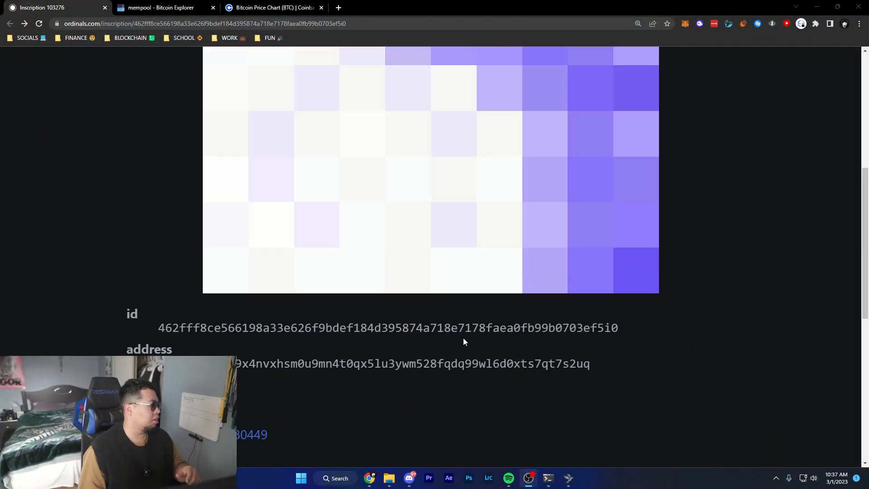
click(568, 478)
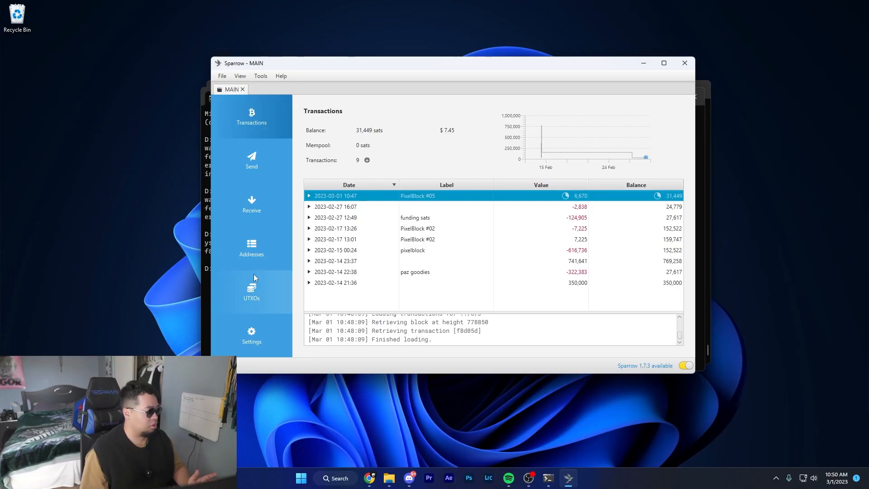
click(251, 291)
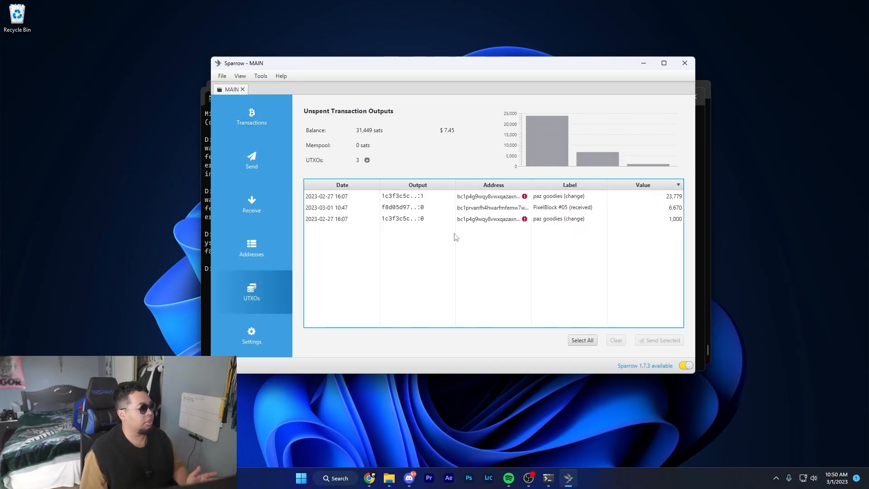
click(493, 206)
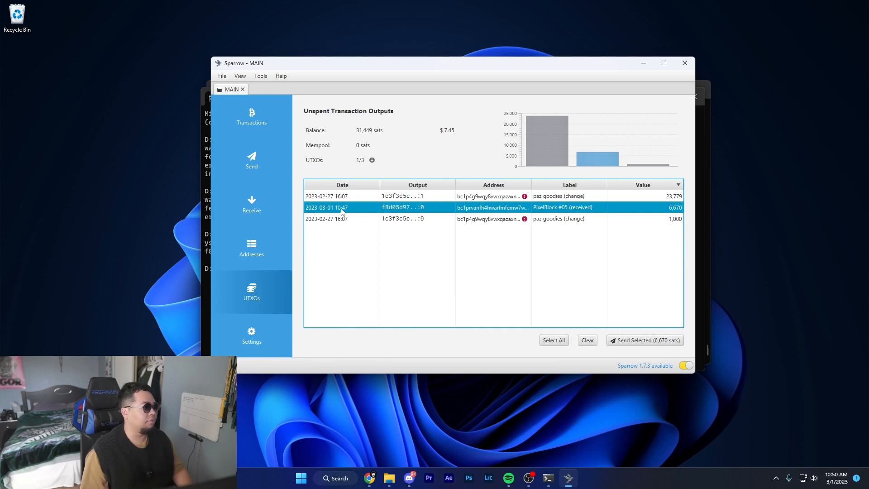
click(644, 339)
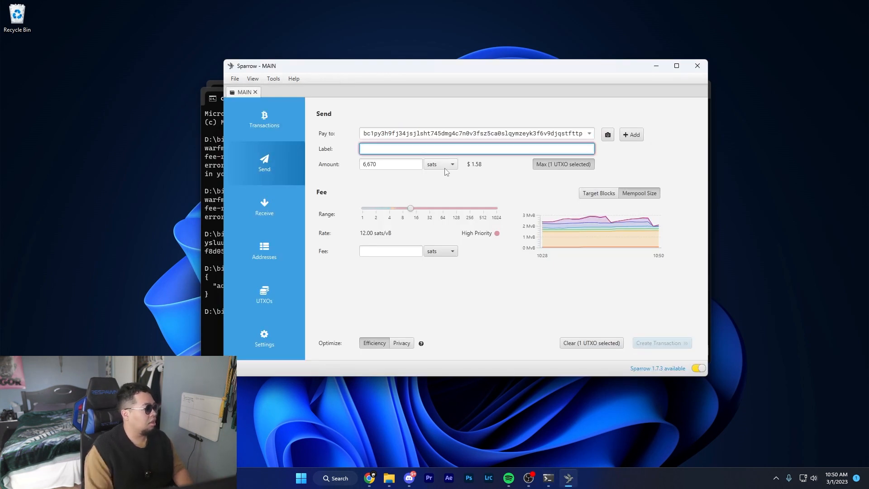
Label the payment 'PixelBlock #05' and settle the fee rate at about 30.6 sats/vB.
text(PixelBlock #05)
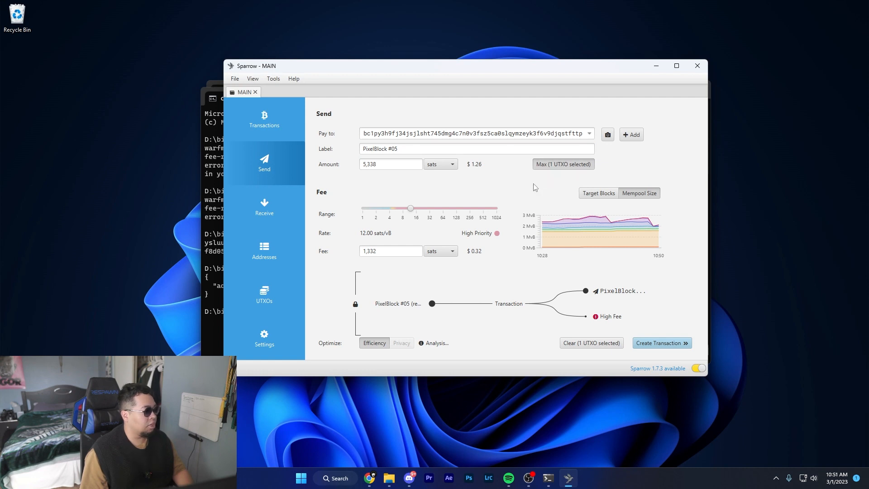
mouse_move(542, 179)
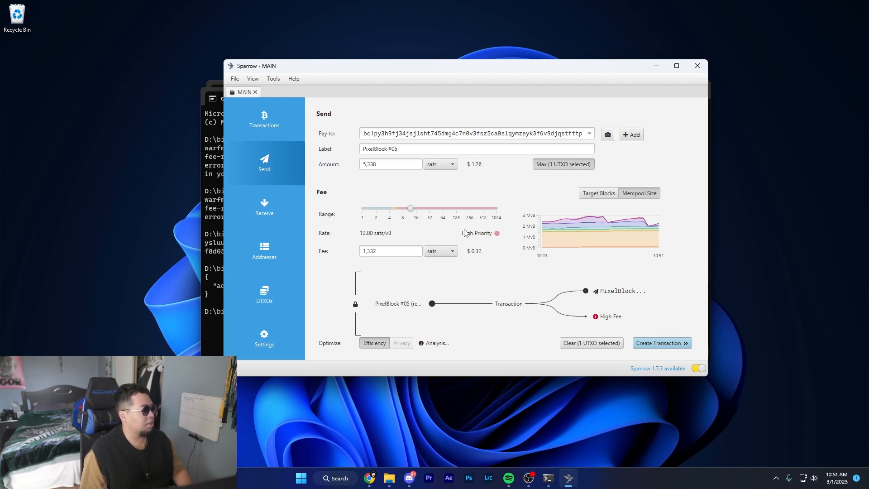
drag(410, 208, 429, 208)
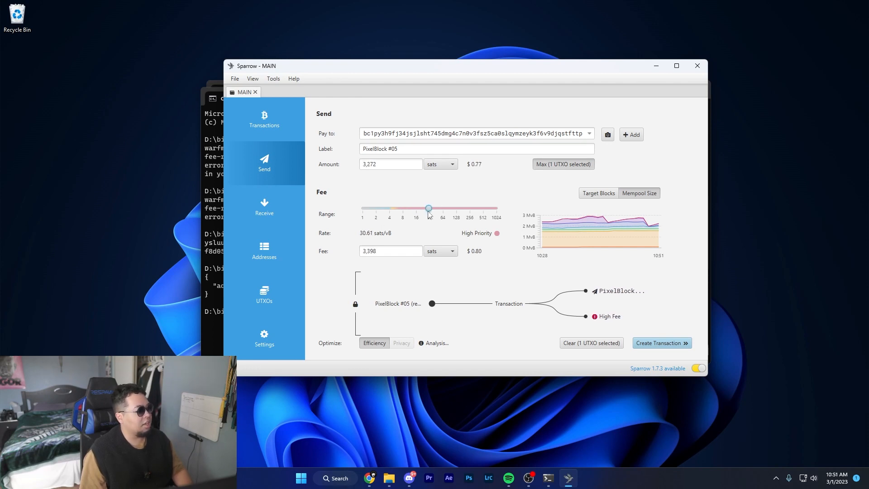
drag(428, 209, 406, 210)
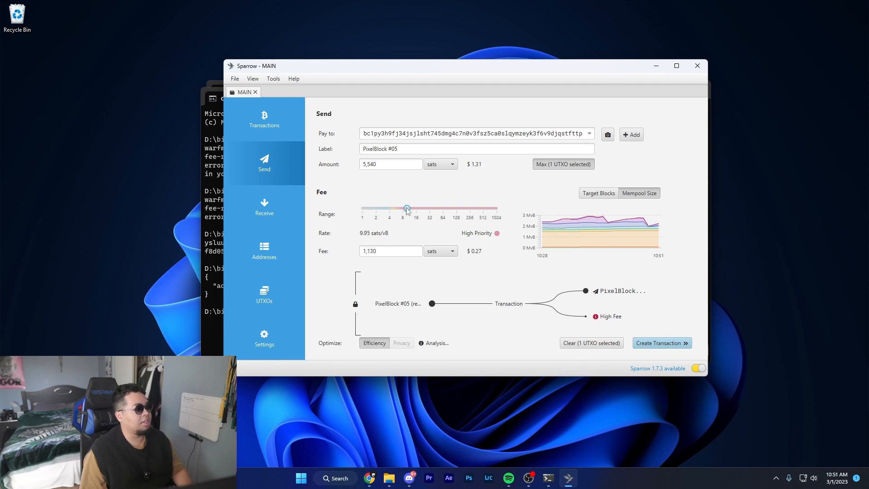
drag(407, 208, 424, 209)
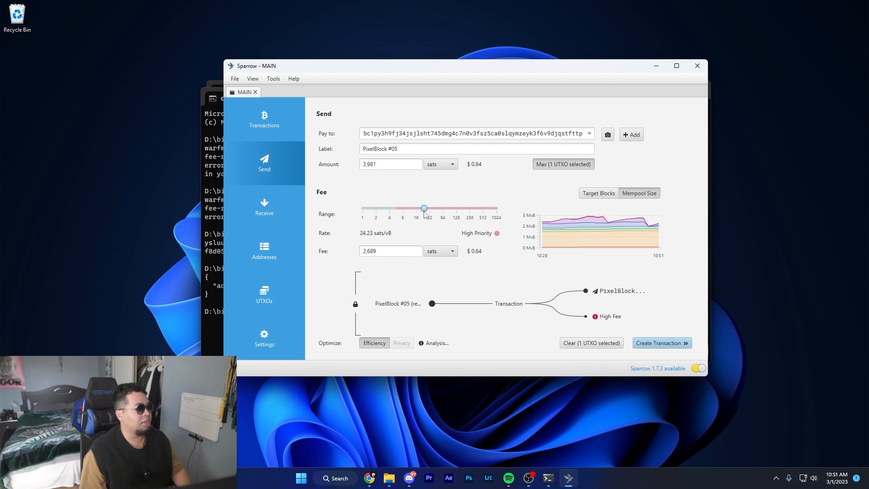
drag(424, 208, 429, 208)
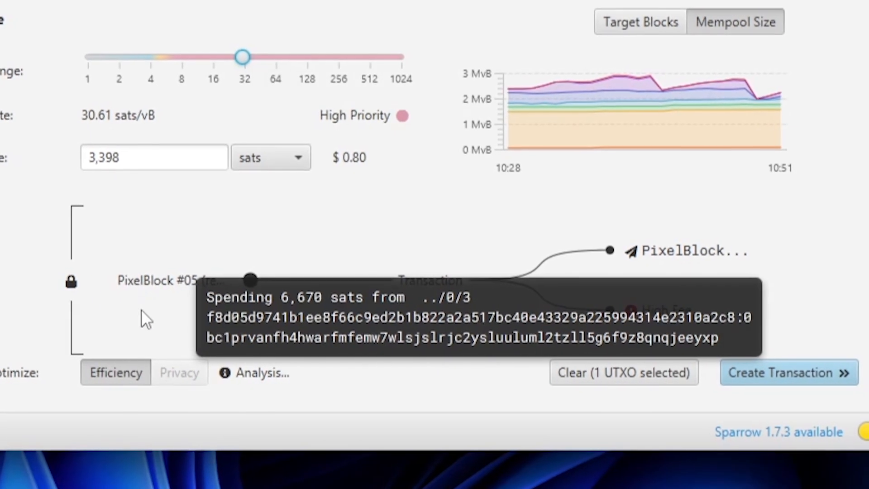
mouse_move(630, 253)
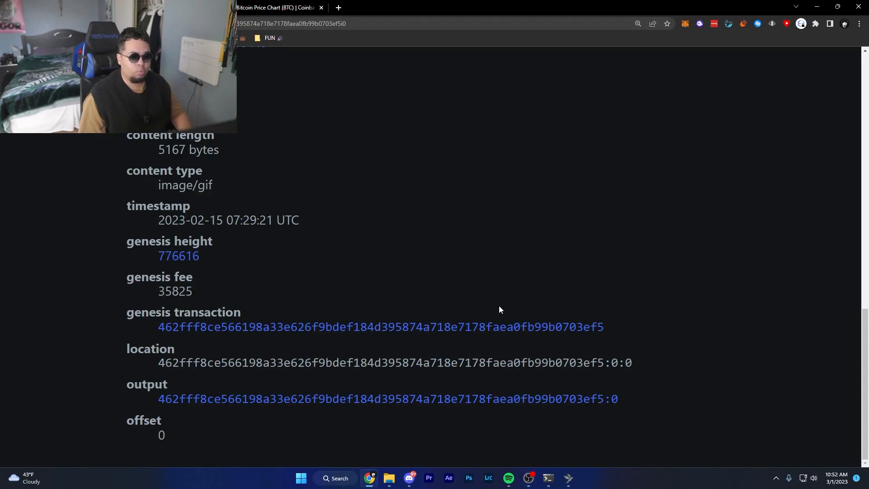
double_click(161, 435)
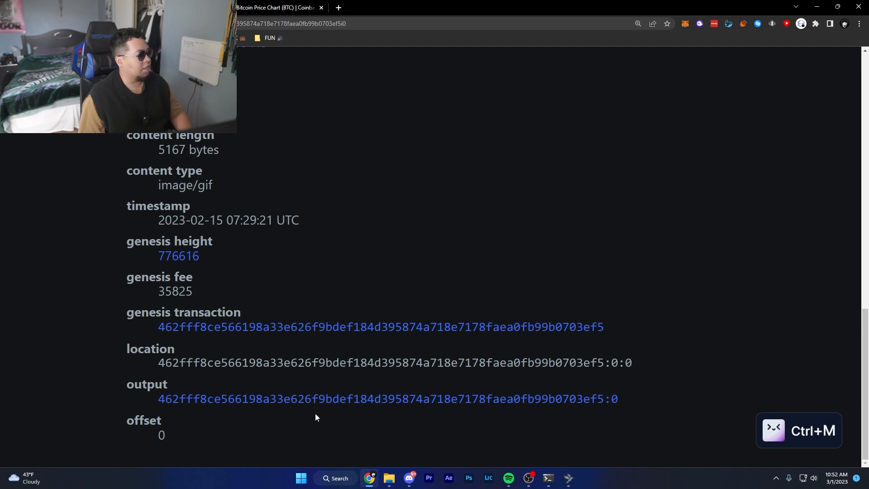
click(380, 327)
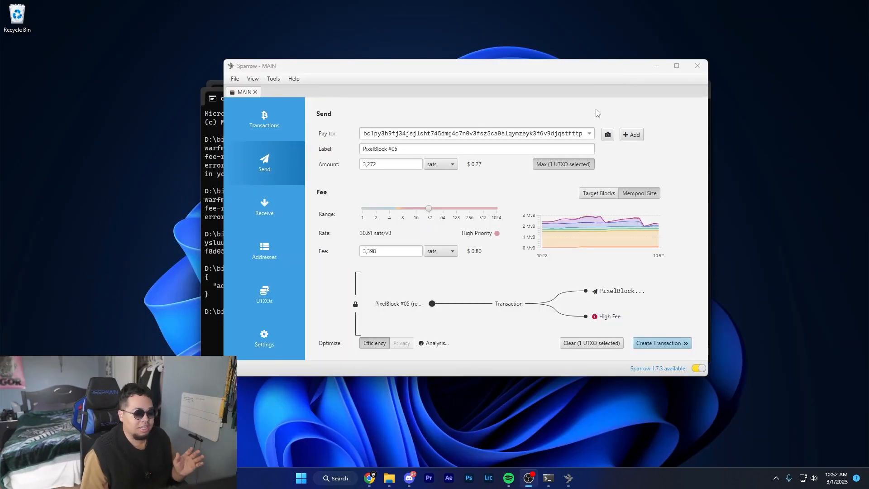
mouse_move(398, 303)
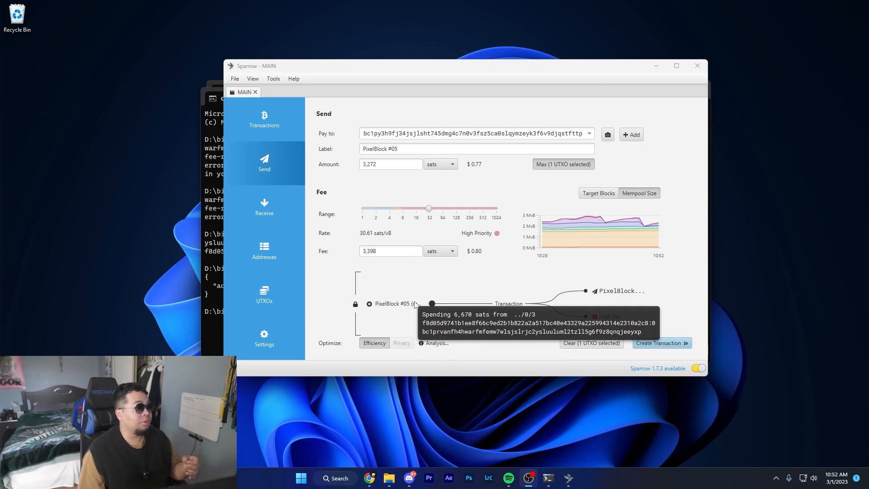
mouse_move(459, 303)
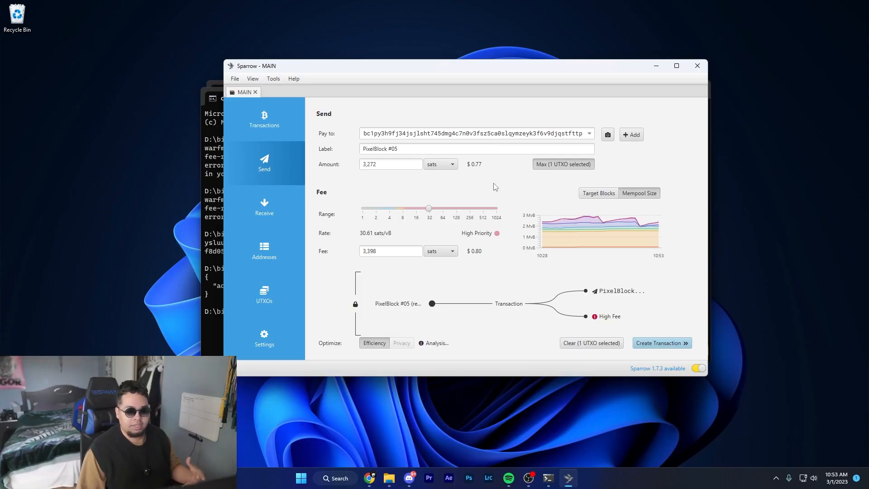
mouse_move(594, 317)
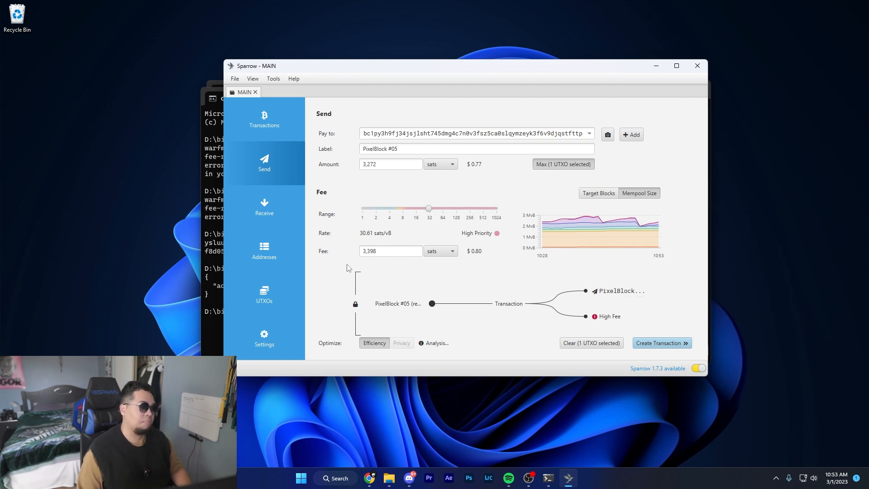
Create, finalize, sign and broadcast the 3,272-sat PixelBlock #05 transaction.
click(661, 343)
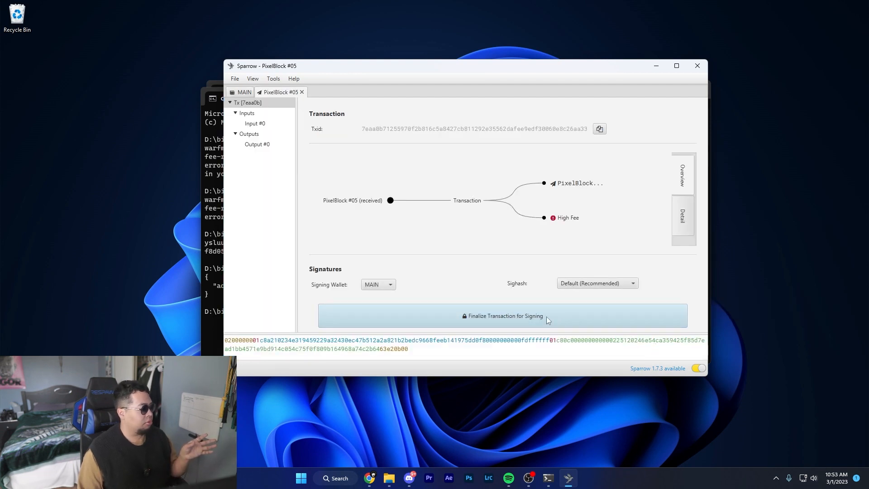
click(502, 315)
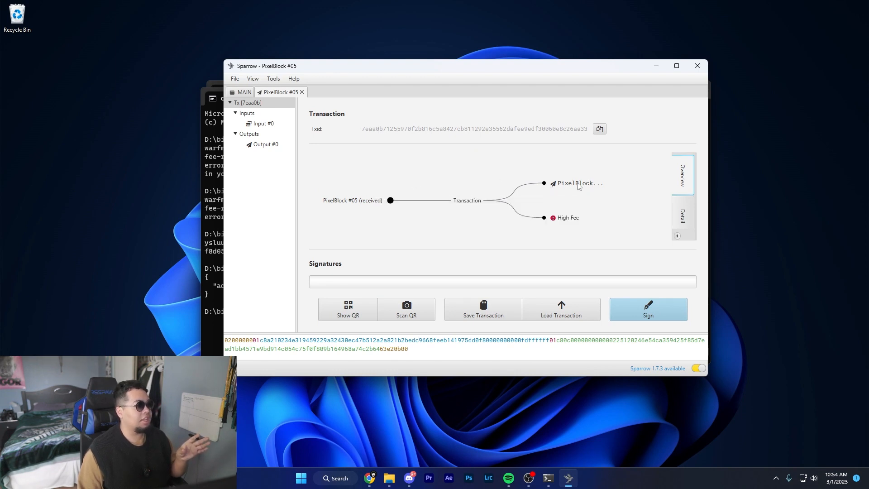
mouse_move(580, 183)
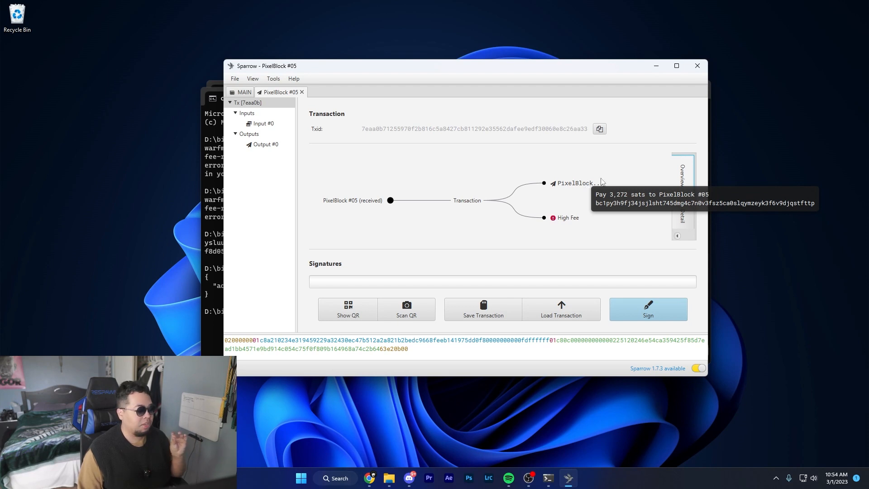
click(648, 309)
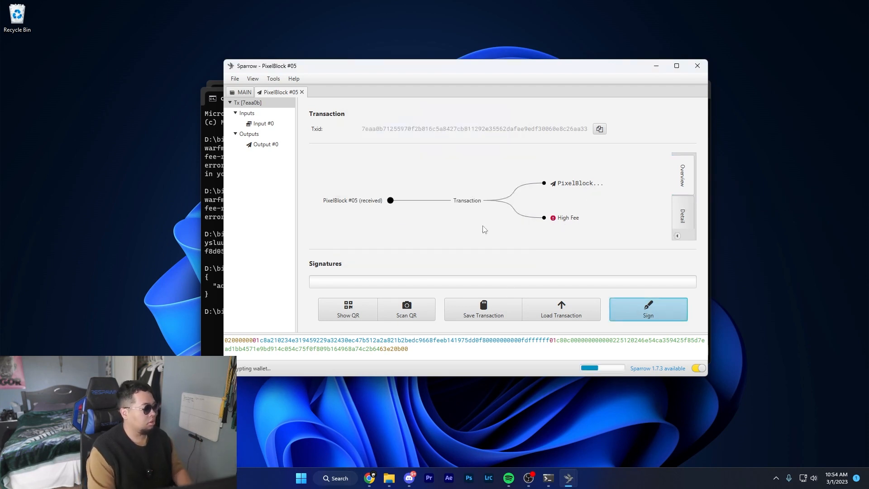
click(647, 309)
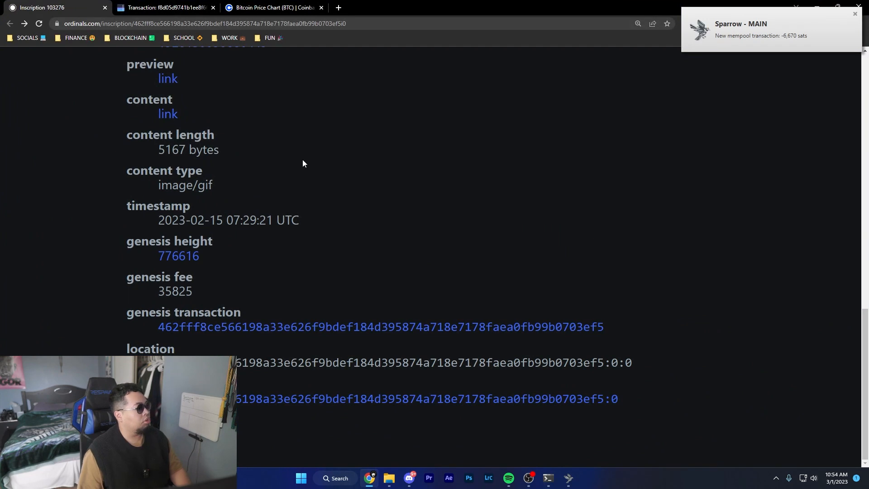
Look up the bc1py3h9…sfttp address on mempool.space to see the unconfirmed transaction's fee details.
text(bc1py3h9fj34jsjlsht745dmg4c7n0v3fsz5ca0slqymzeyk3f6v9djqstfttp)
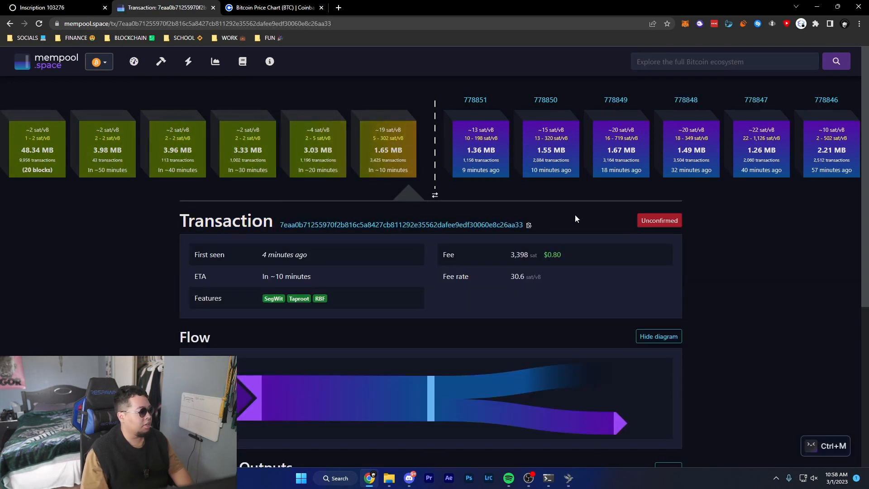
scroll(down, 3)
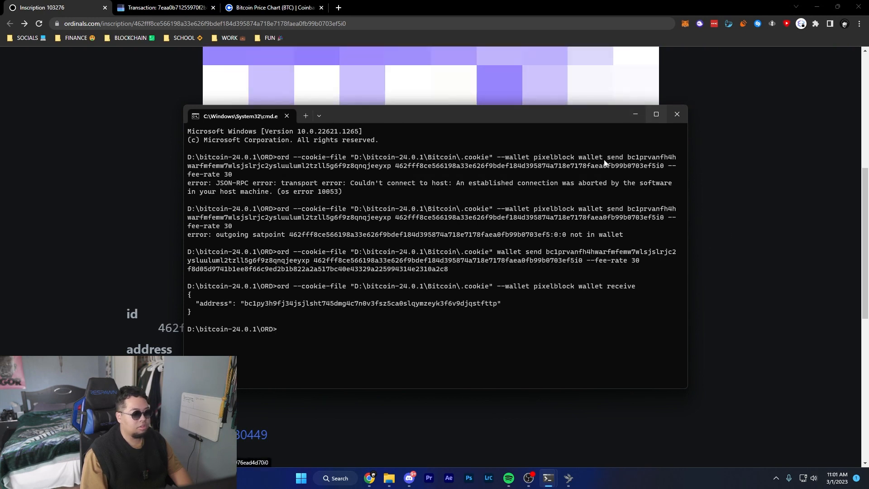
Run ord wallet inscriptions and confirm inscription 462fff8… sits at the 7eaa0b… output.
double_click(488, 303)
text(ord --cookie-file "D:\bitcoin-24.0.1\Bitcoin\.cookie" --wallet pixelblock wallet inscriptions)
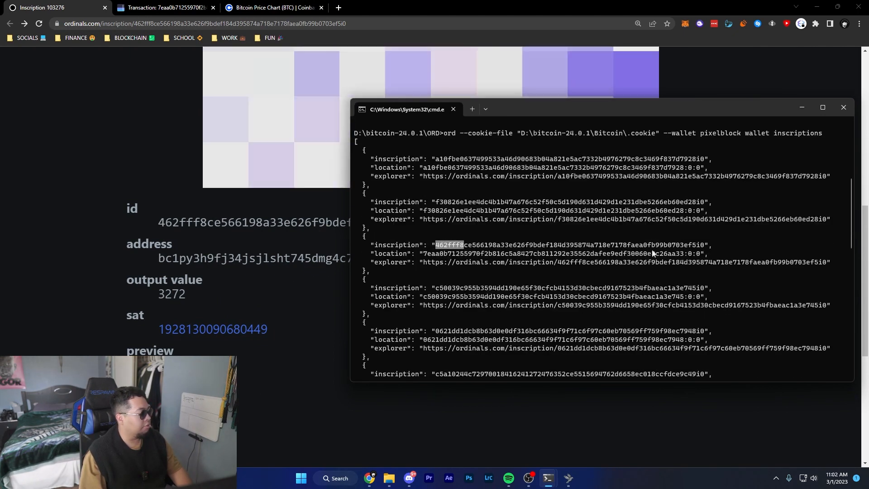
click(843, 107)
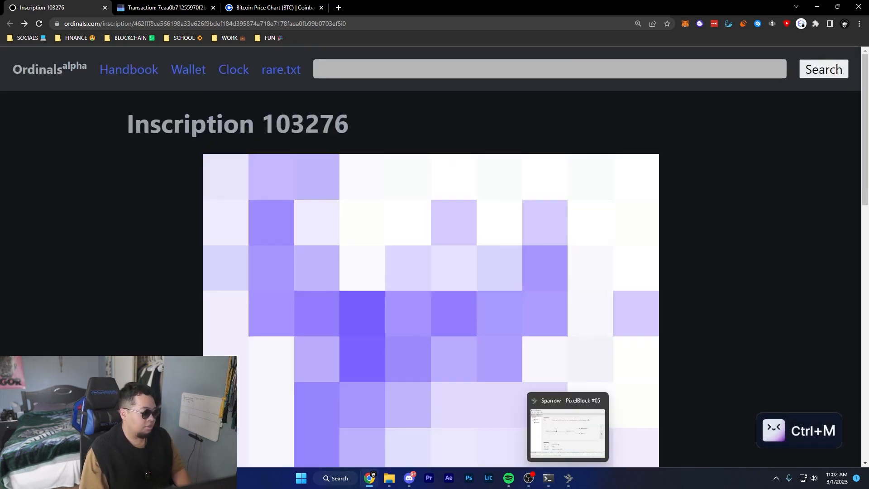
Restore the Sparrow window showing the PixelBlock #05 transaction with 1 confirmation at height 778852.
click(567, 426)
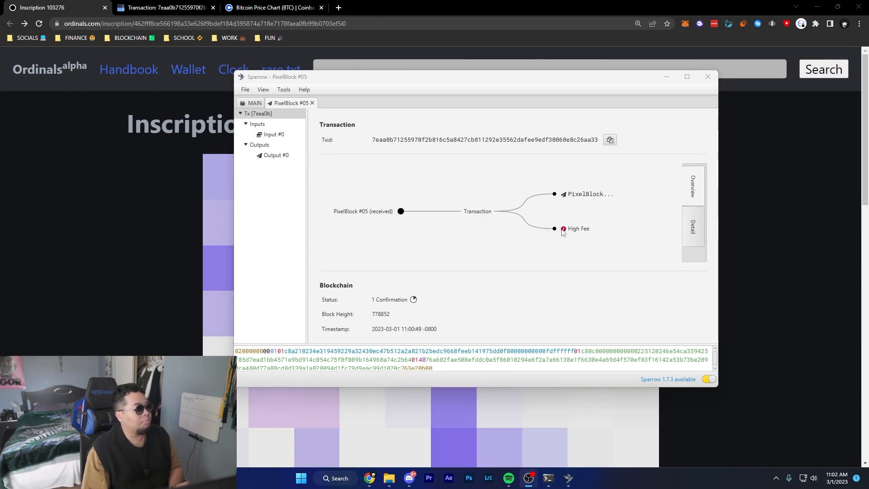
mouse_move(564, 229)
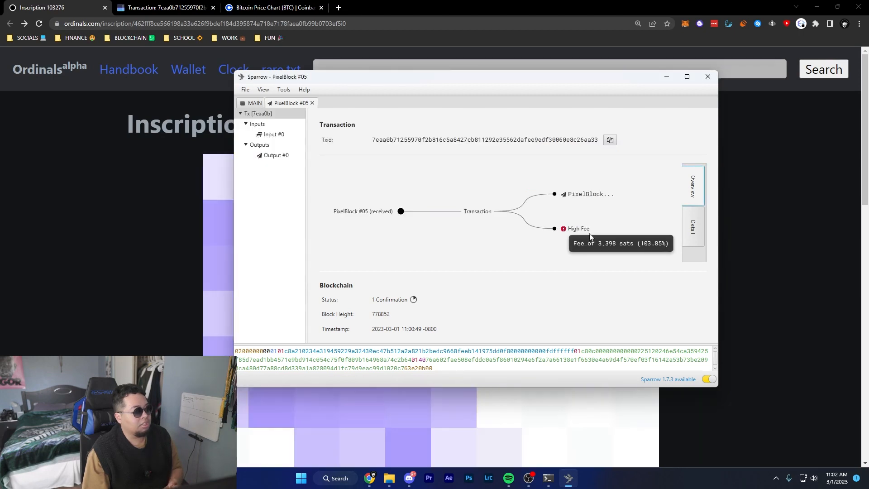